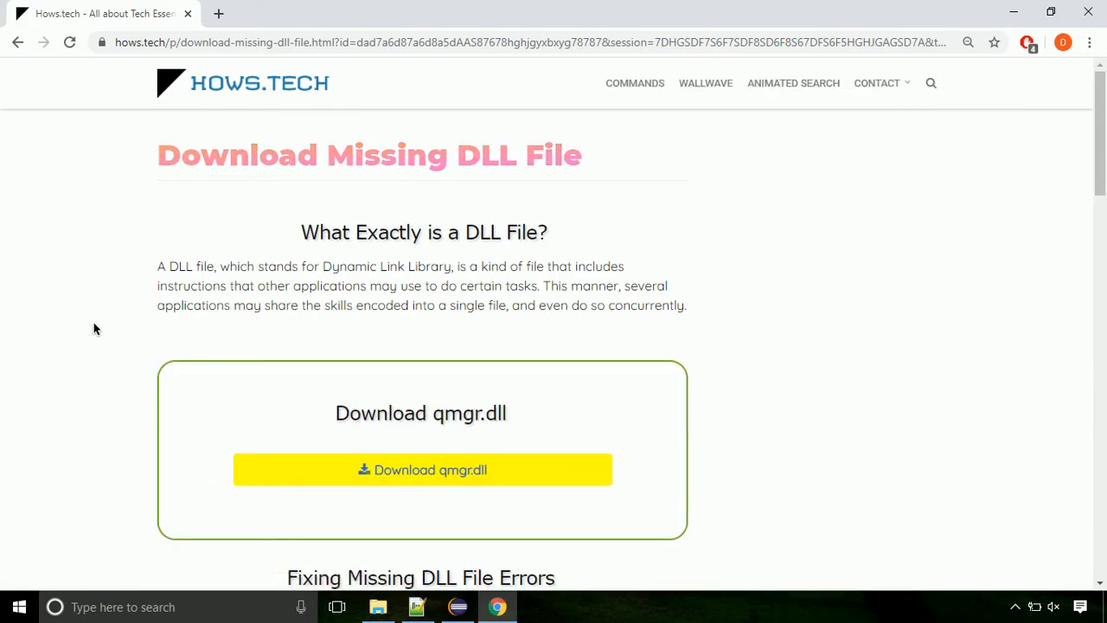
mouse_move(422, 469)
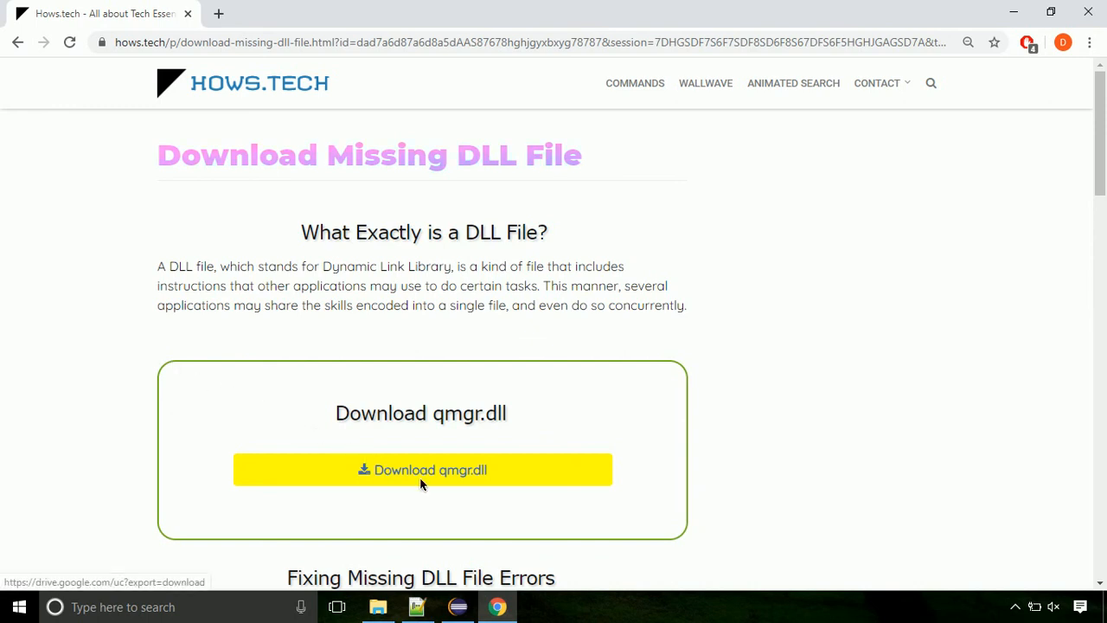
Download qmgr.dll to Downloads and show it in File Explorer via Show in folder
left_click(422, 469)
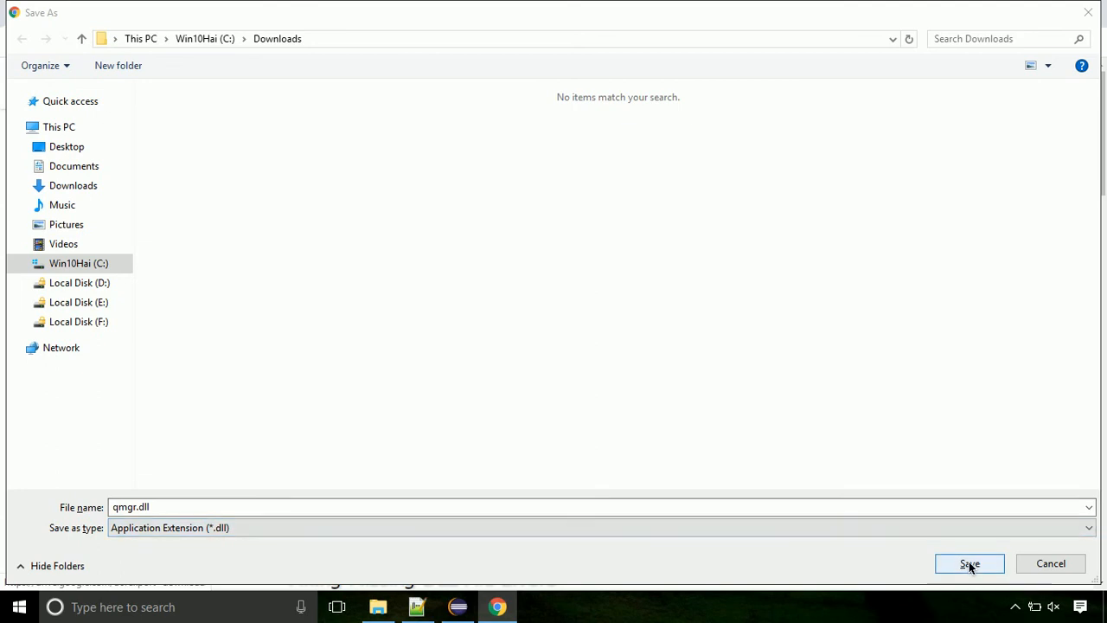
left_click(969, 563)
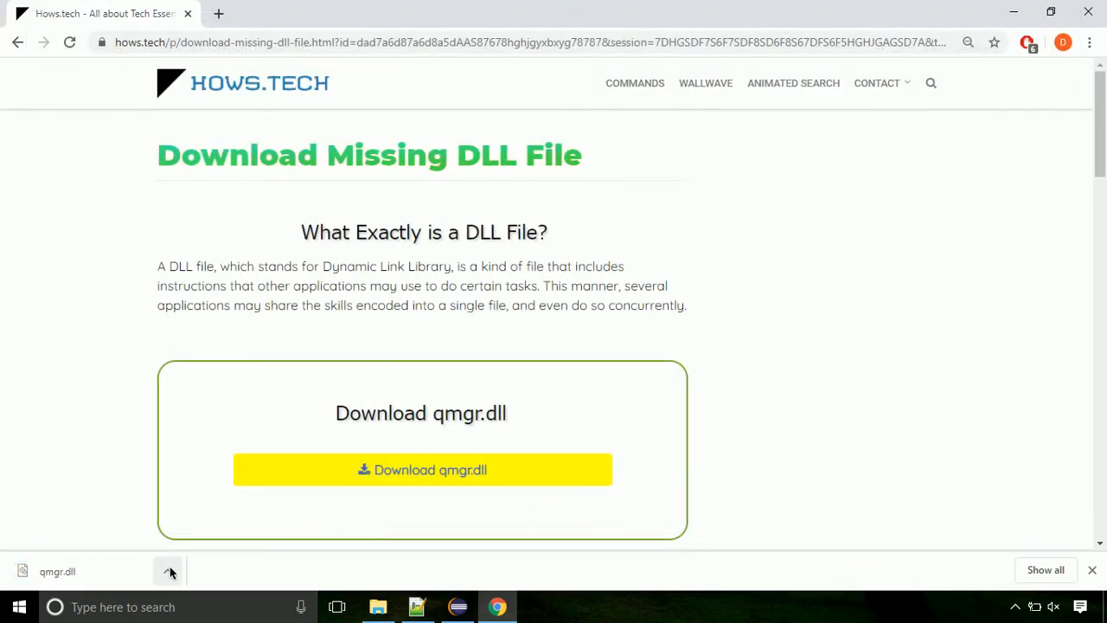
left_click(168, 571)
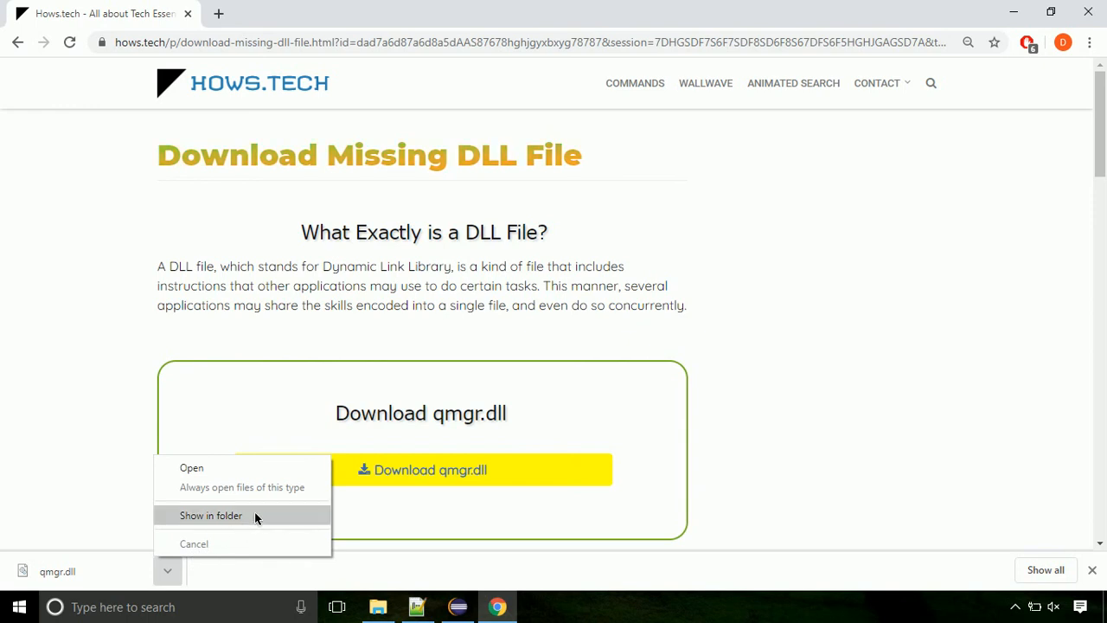
left_click(210, 515)
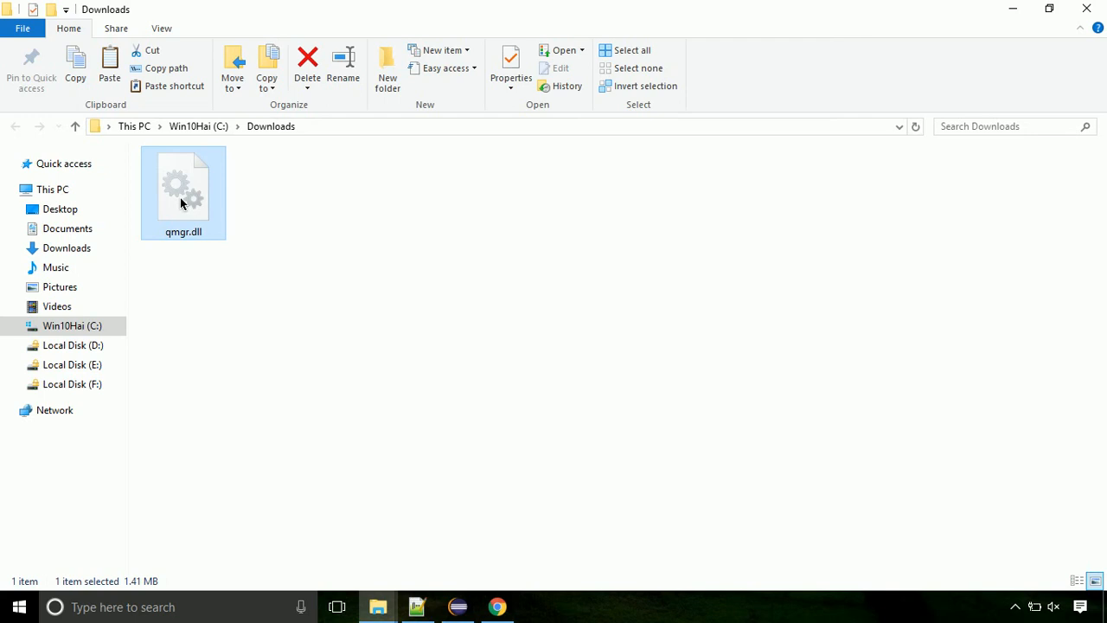
Bring up the context menu for qmgr.dll in the Downloads folder
right_click(183, 195)
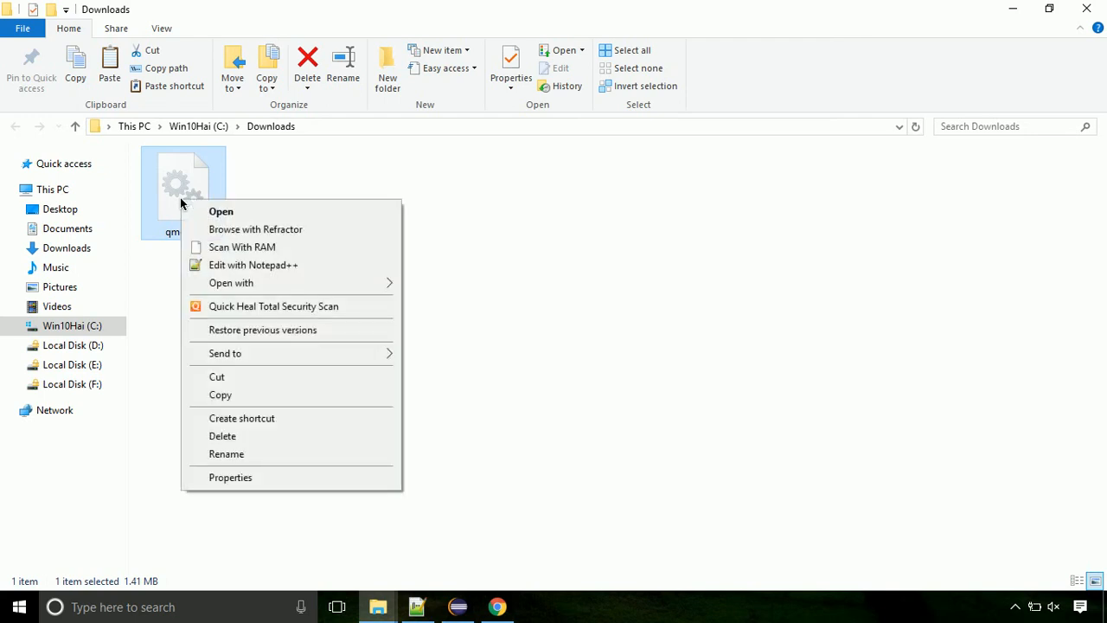
mouse_move(288, 394)
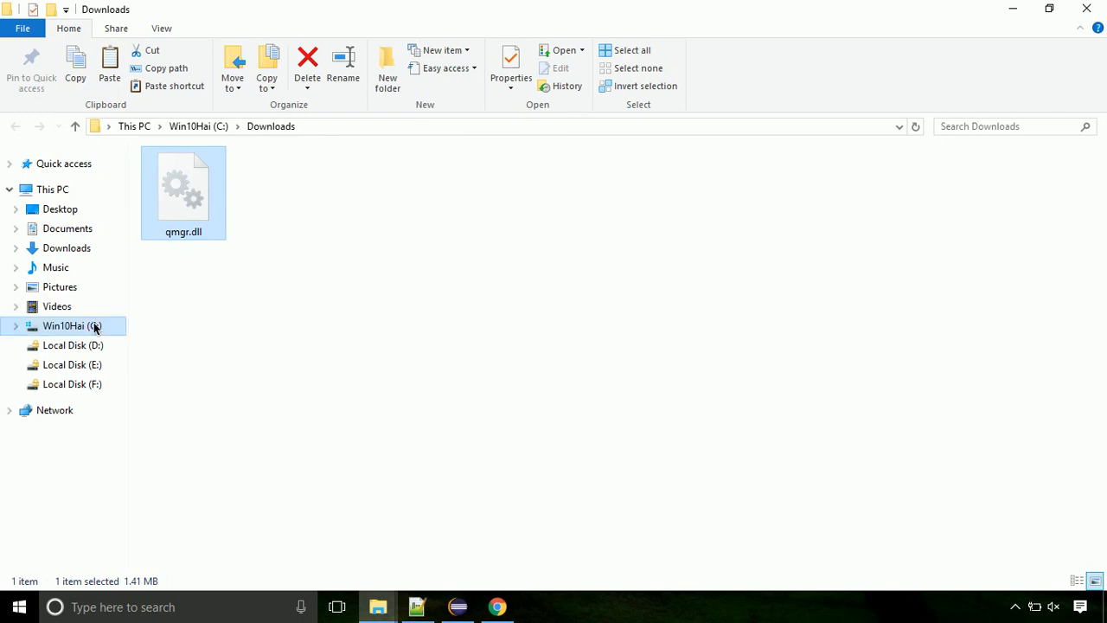
Navigate from drive C: into Windows and down to the System32 folder
left_click(65, 325)
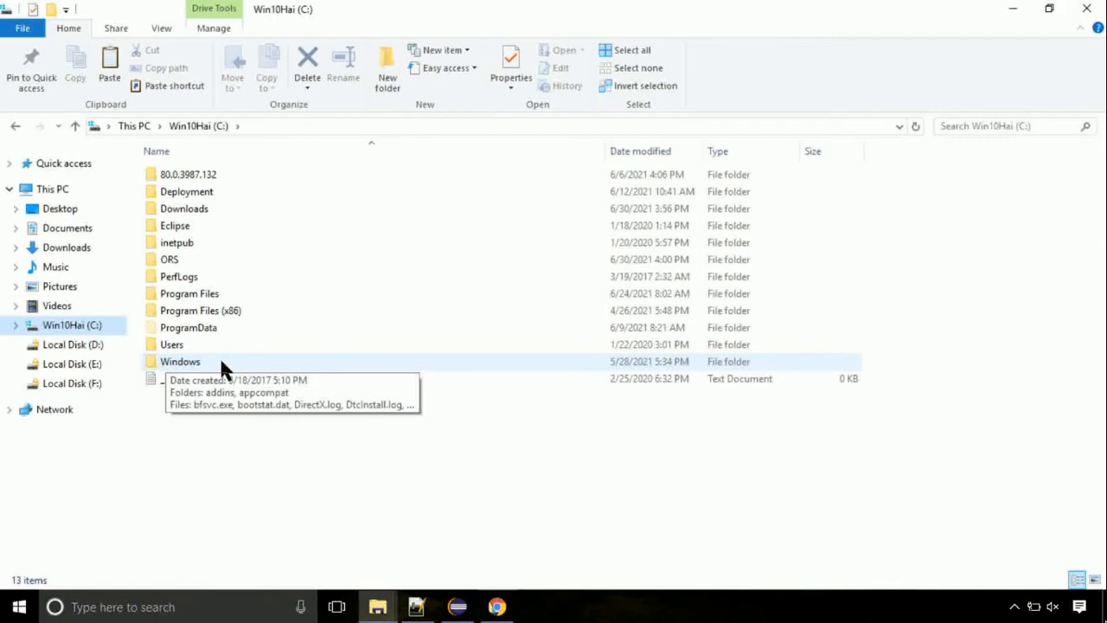
double_click(180, 362)
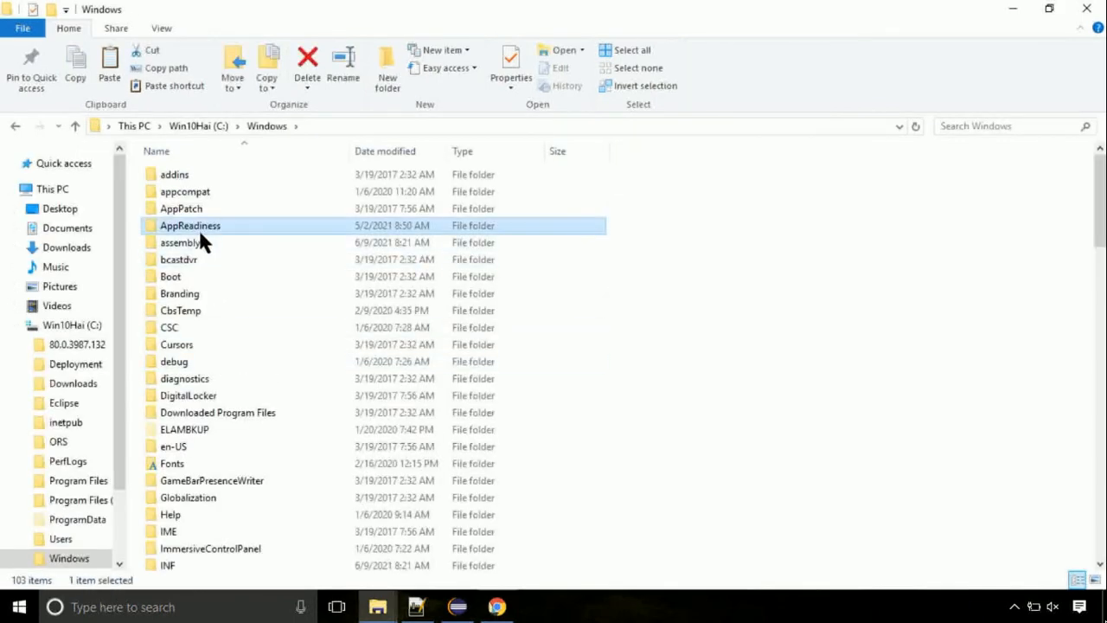
scroll("down", 3)
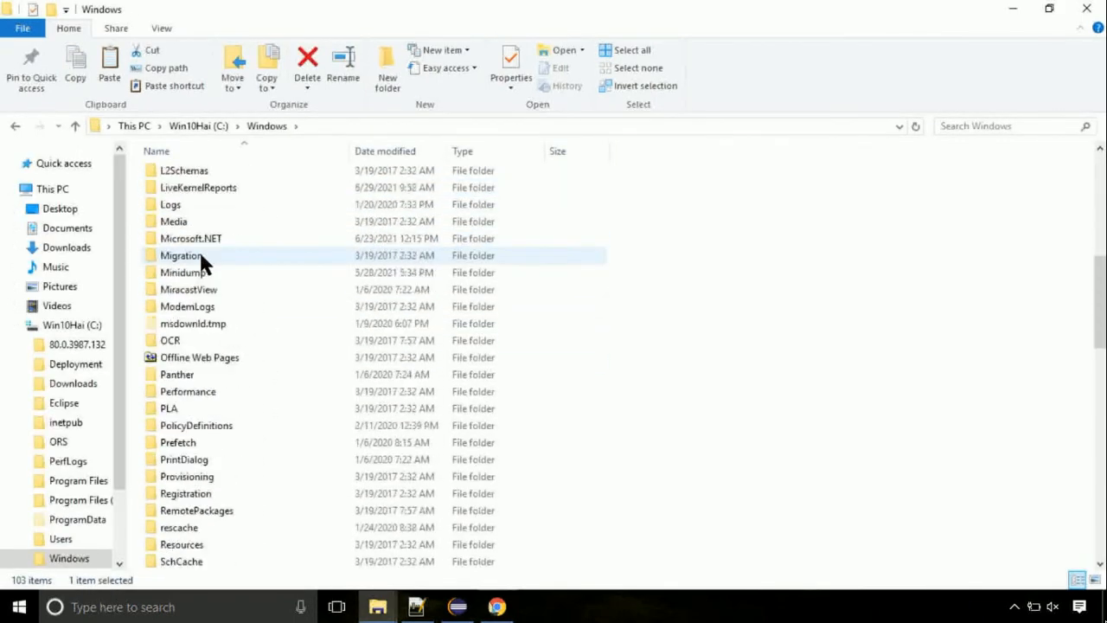
scroll("down", 3)
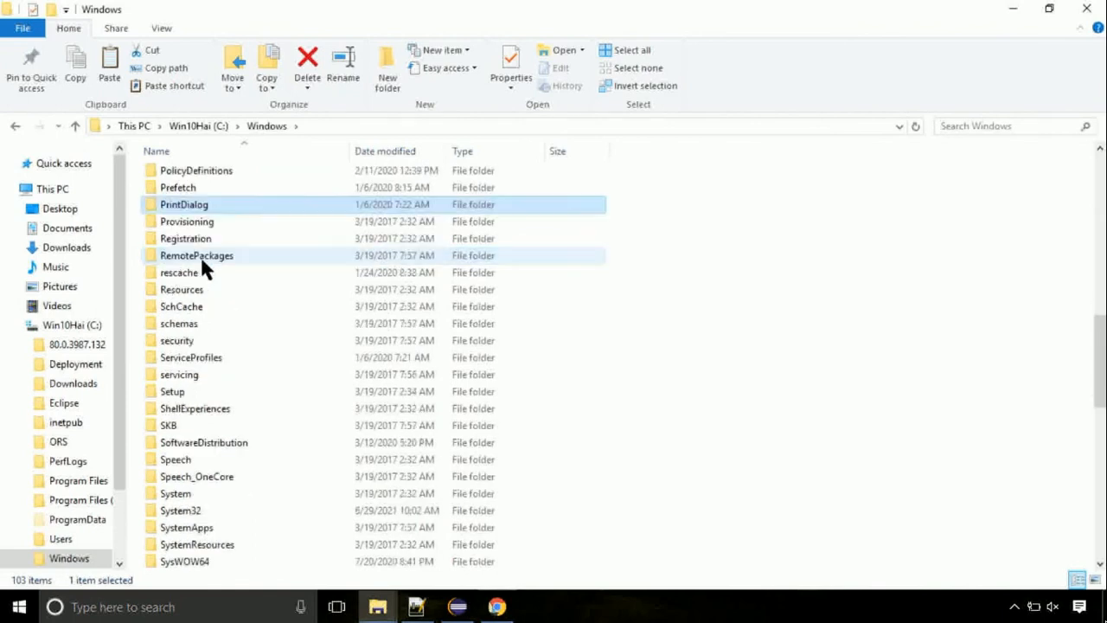
scroll("down", 3)
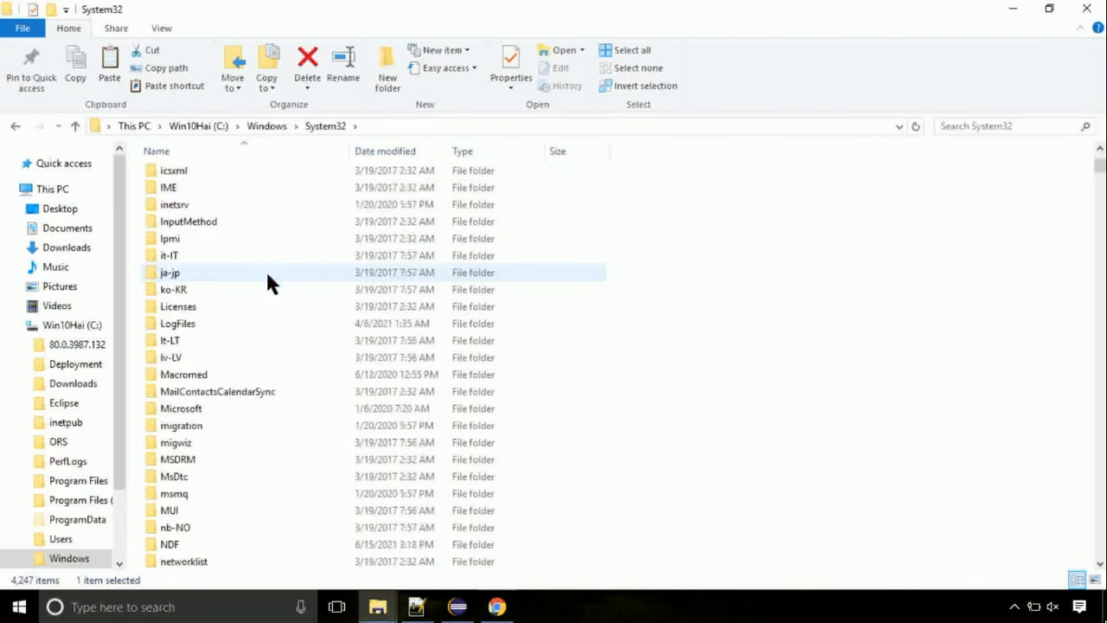
scroll("down", 3)
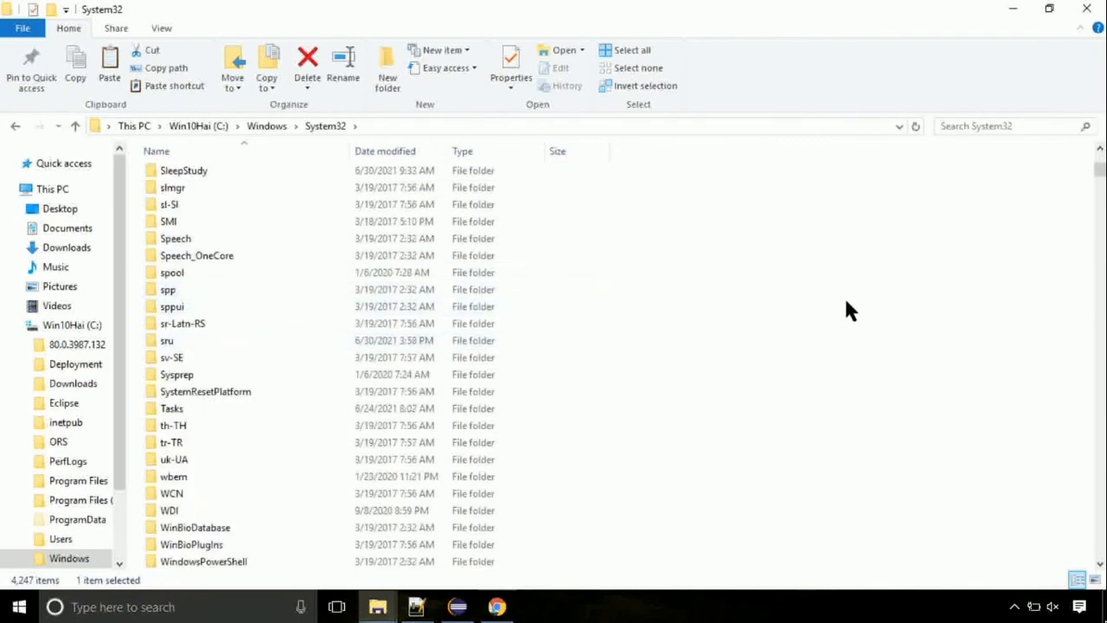
Paste qmgr.dll into System32, continuing past the administrator permission prompt
right_click(852, 310)
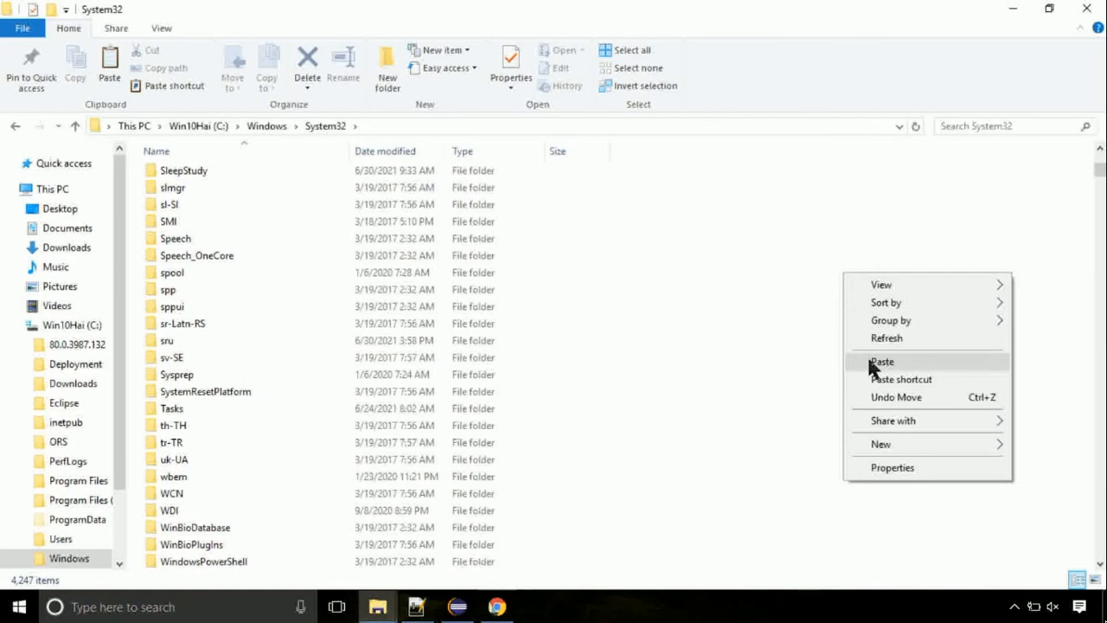
left_click(882, 361)
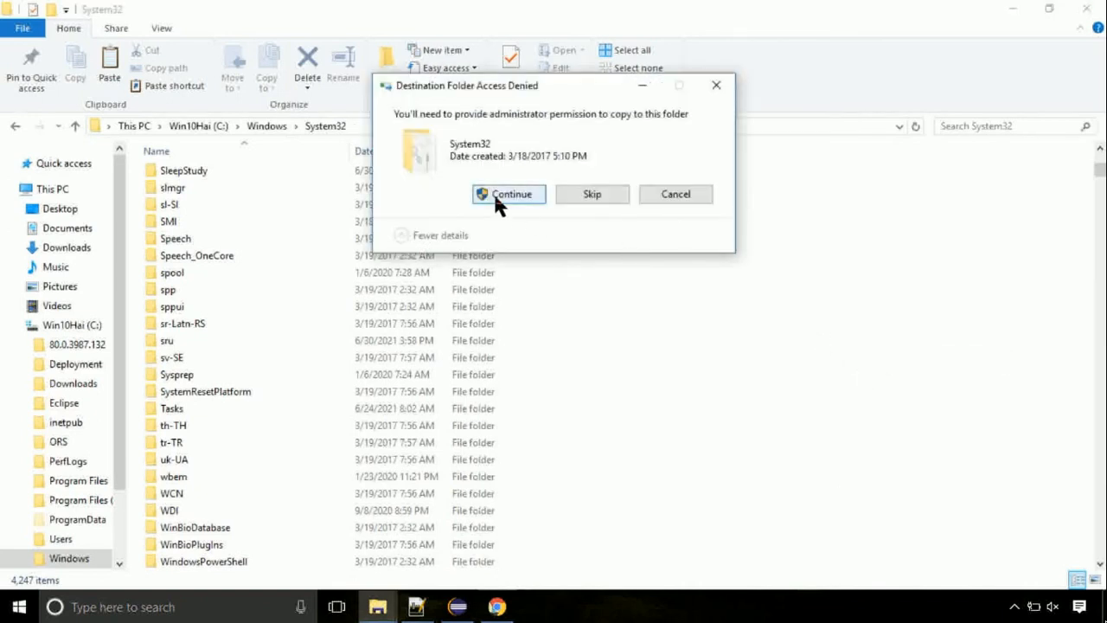
left_click(508, 193)
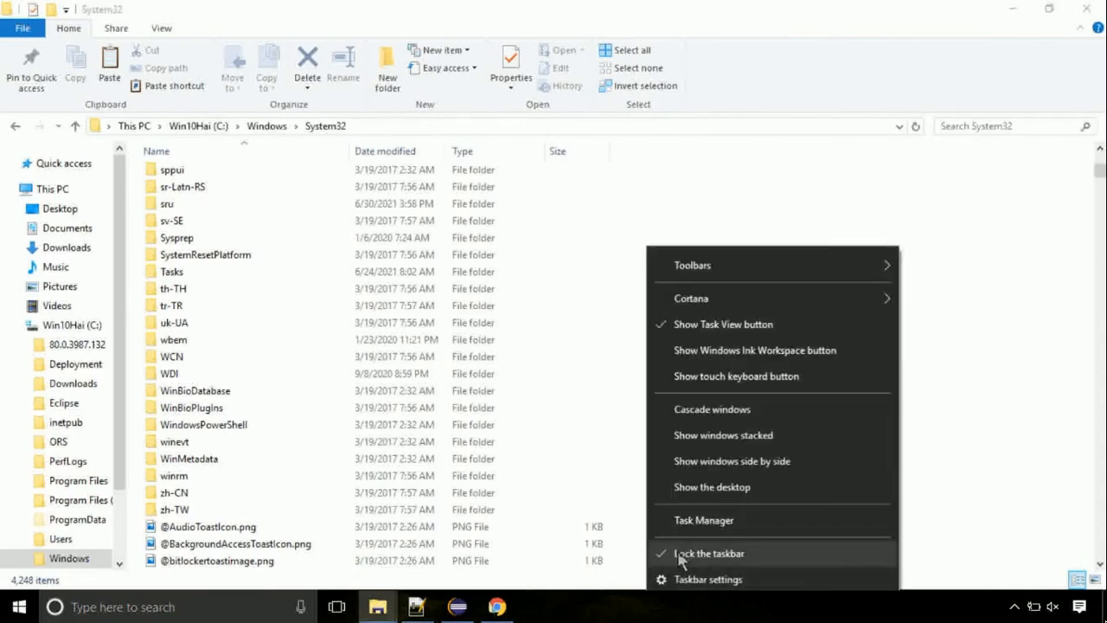
Launch Task Manager and bring up its Create new task dialog
left_click(703, 520)
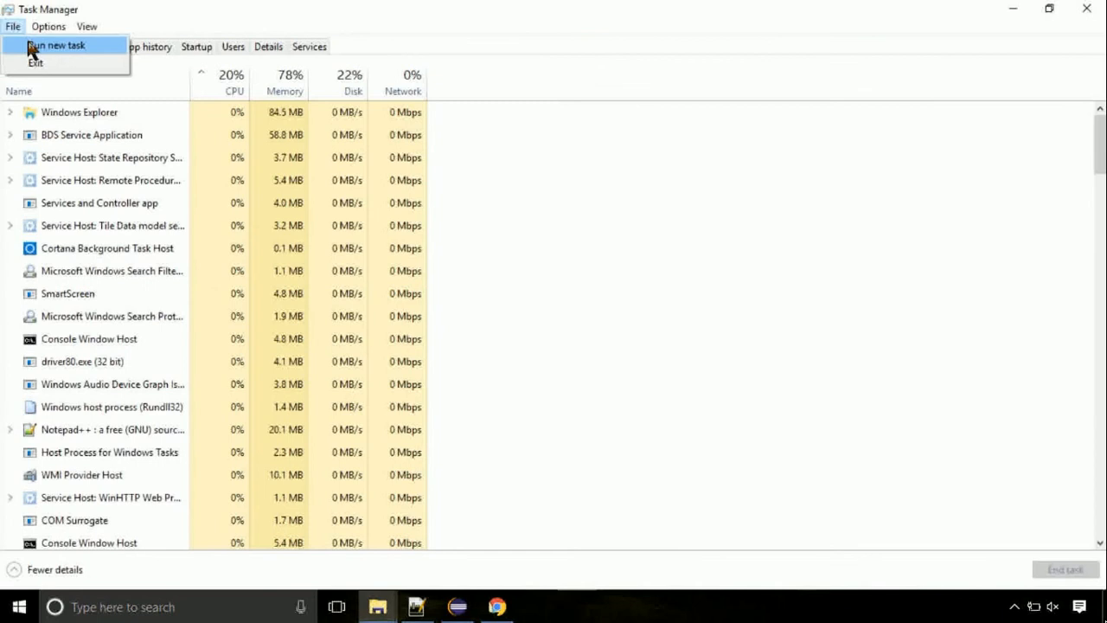
left_click(55, 45)
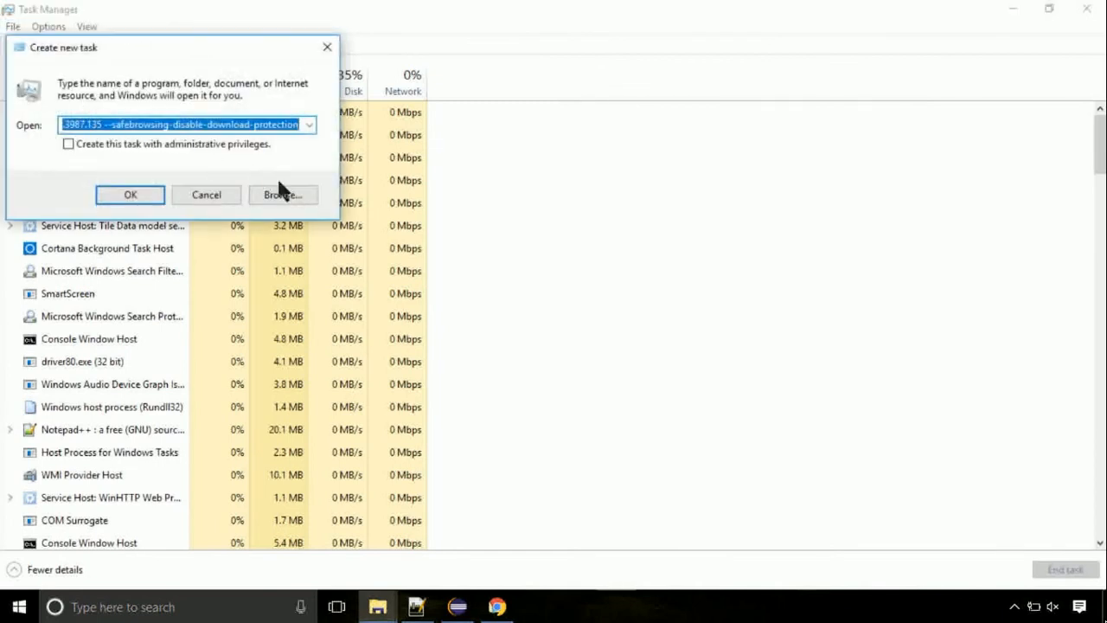
Browse to C:\Windows\System32\cmd.exe and run it with administrative privileges
left_click(281, 194)
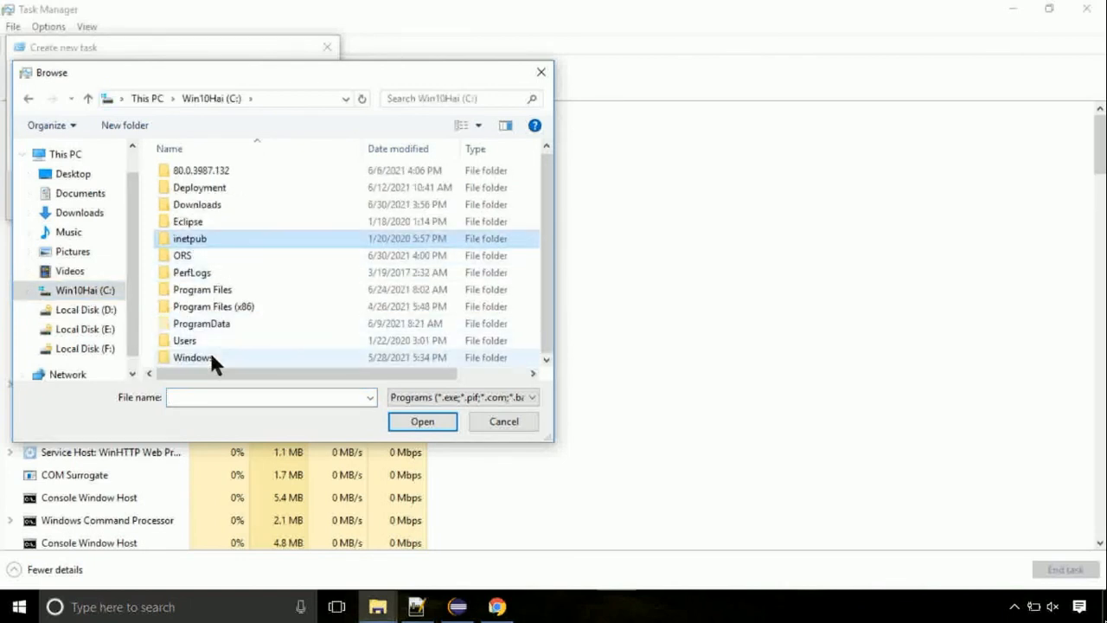
double_click(192, 357)
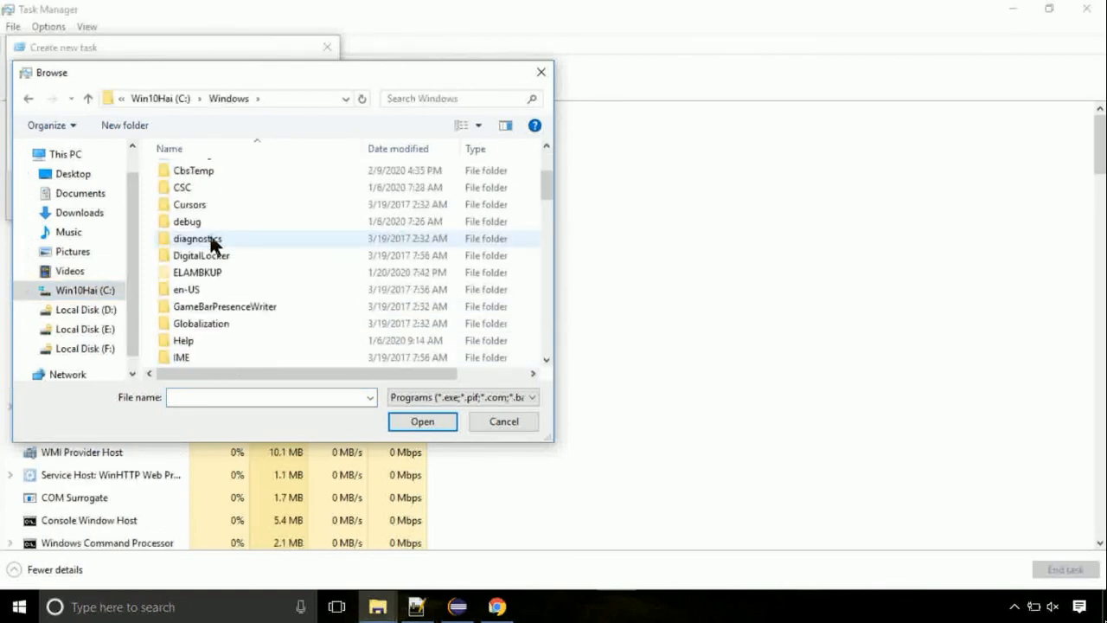
scroll("down", 3)
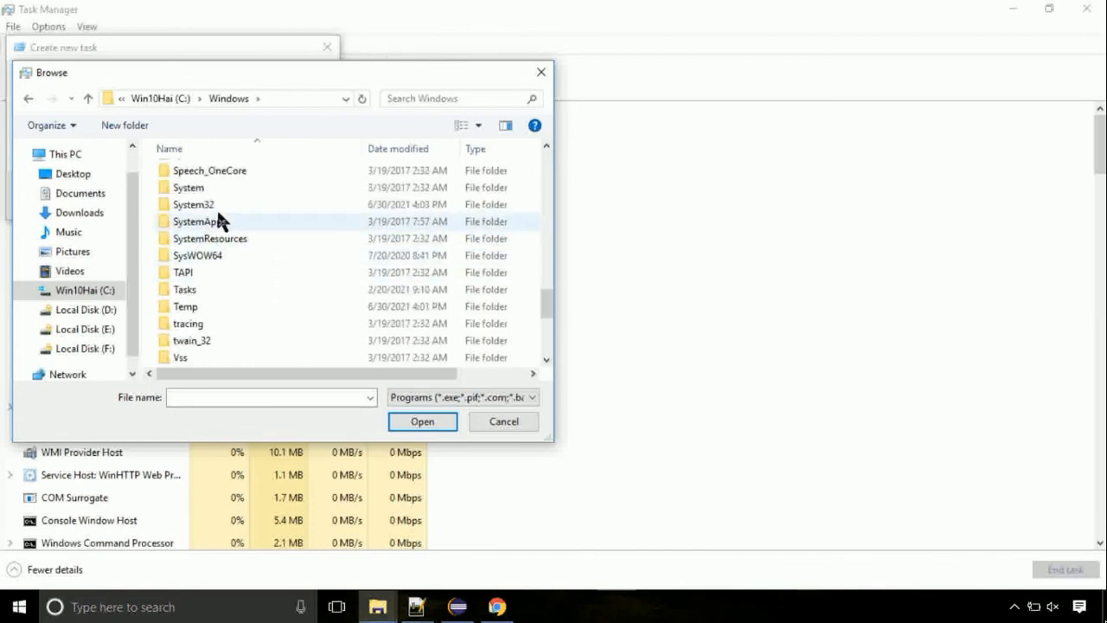
double_click(193, 205)
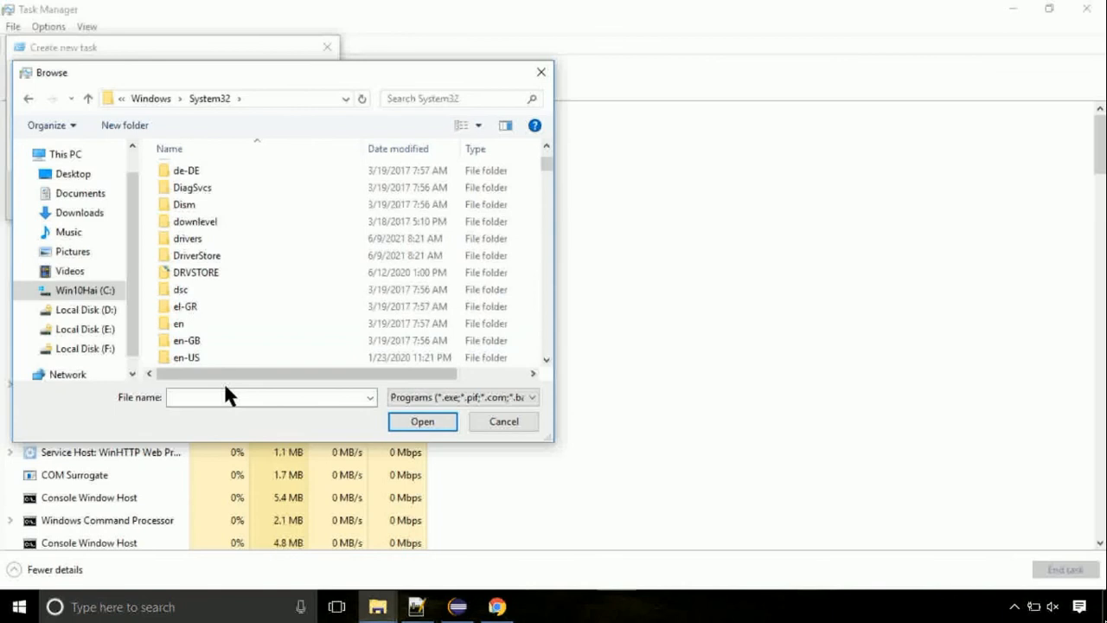
scroll("down", 3)
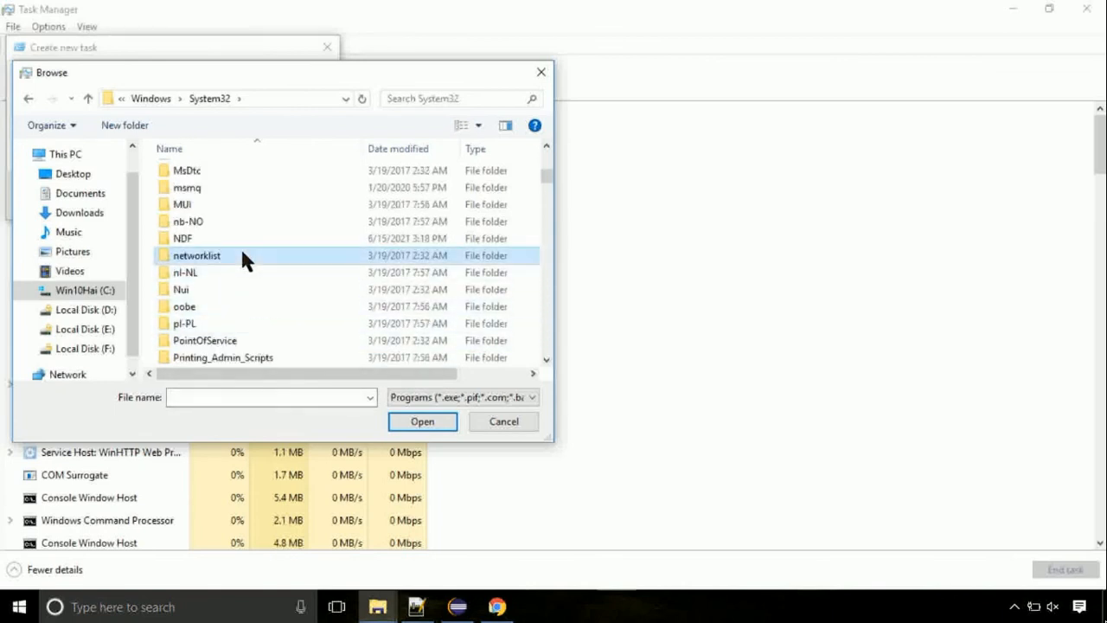
type("cacls.exe")
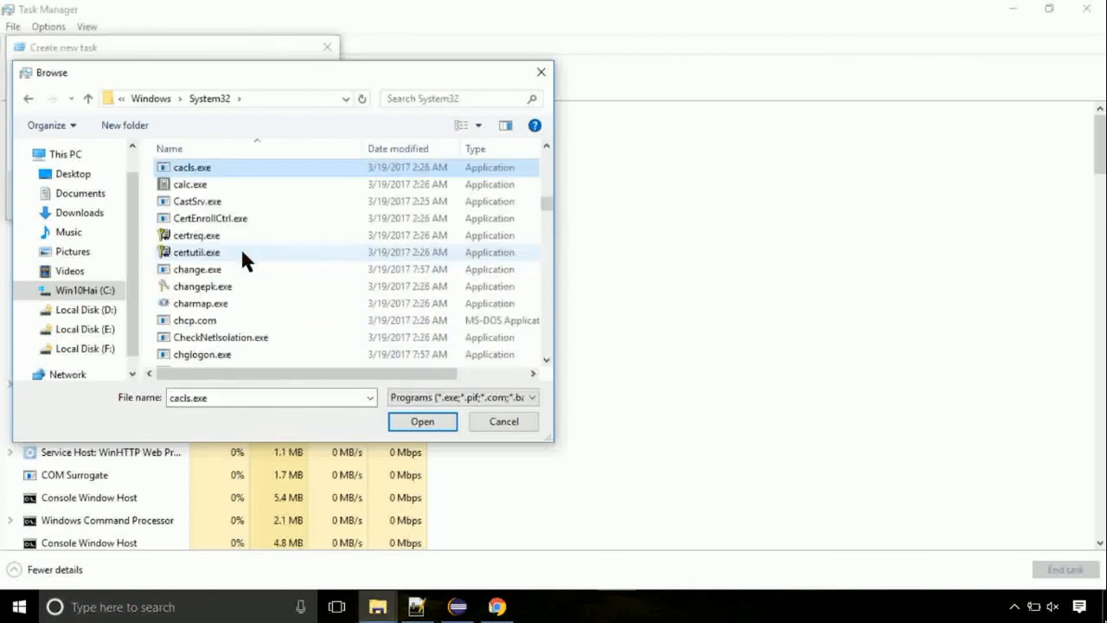
left_click(196, 252)
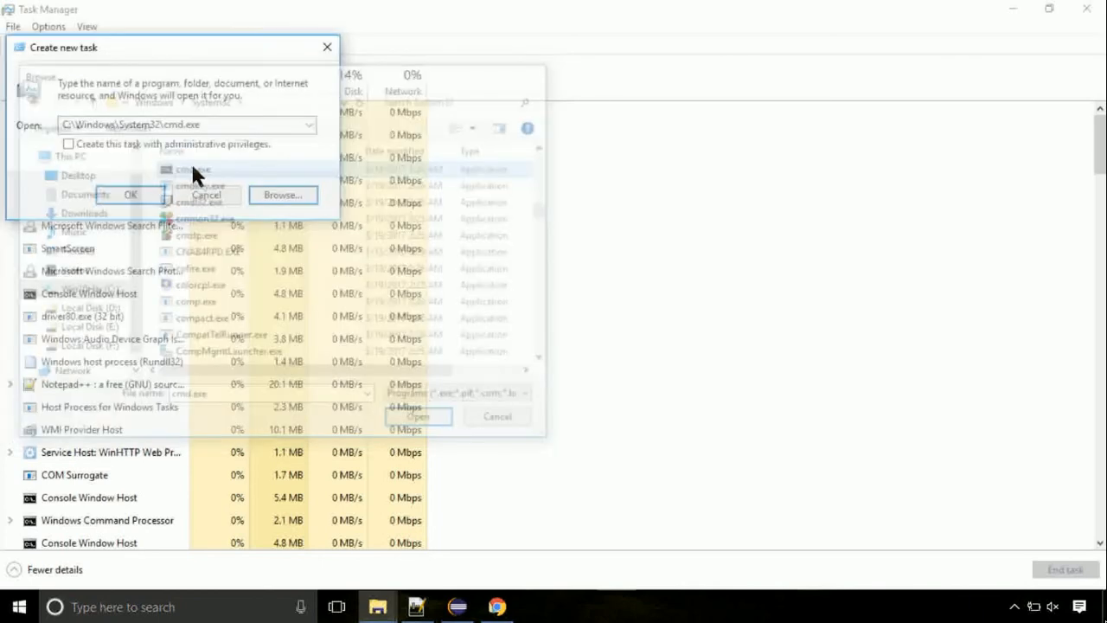
left_click(68, 143)
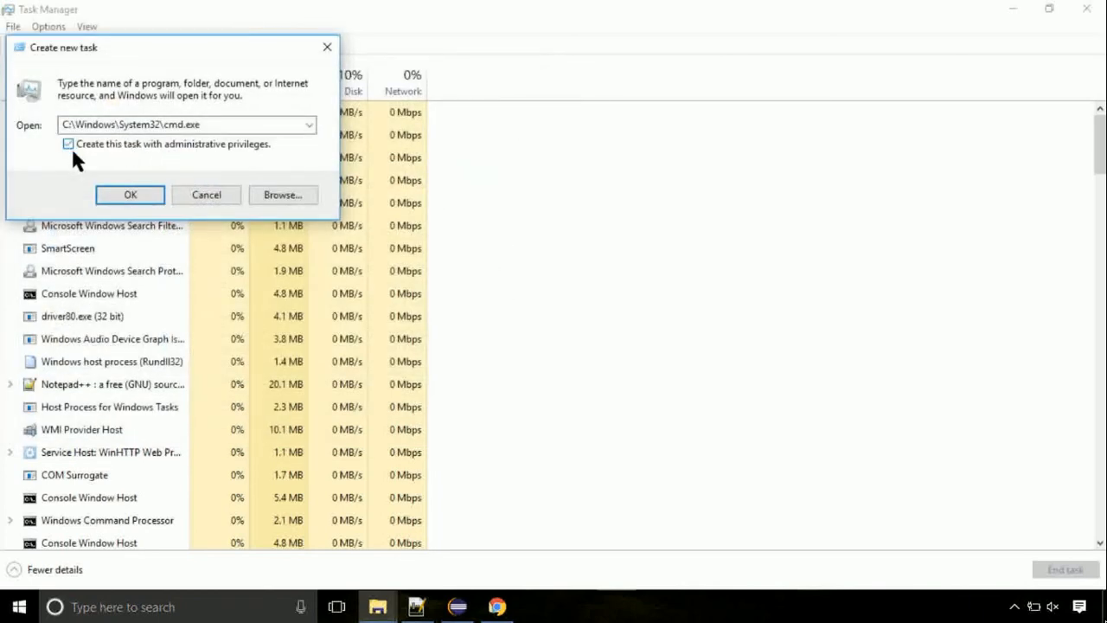
left_click(129, 194)
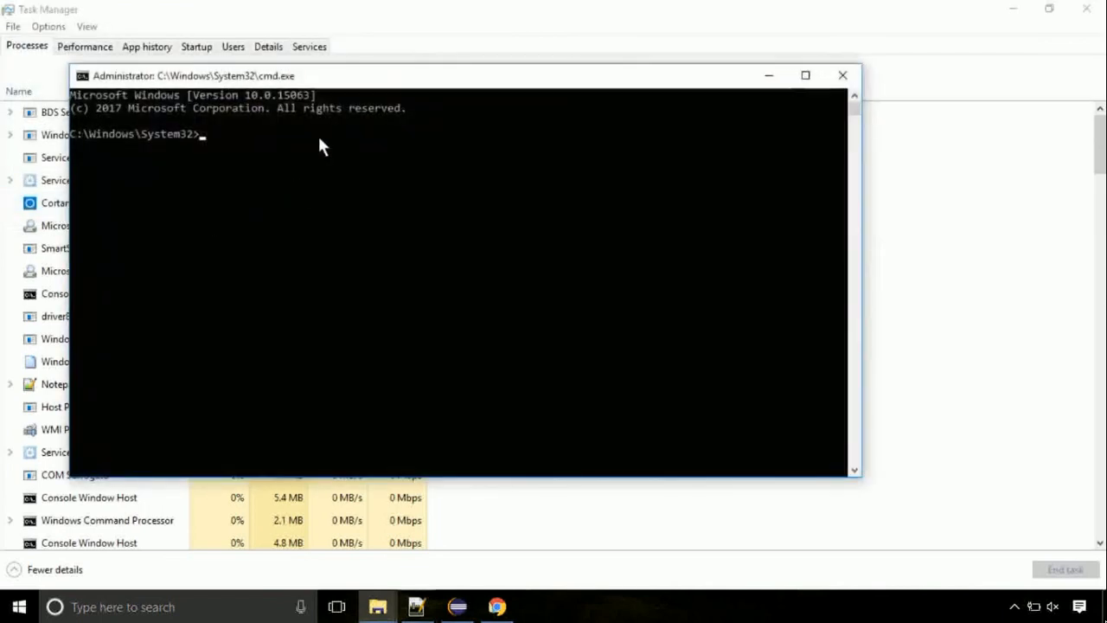
Run gpupdate in the admin Command Prompt, then enter chkdsk c: at the prompt
left_click_drag(193, 75, 300, 137)
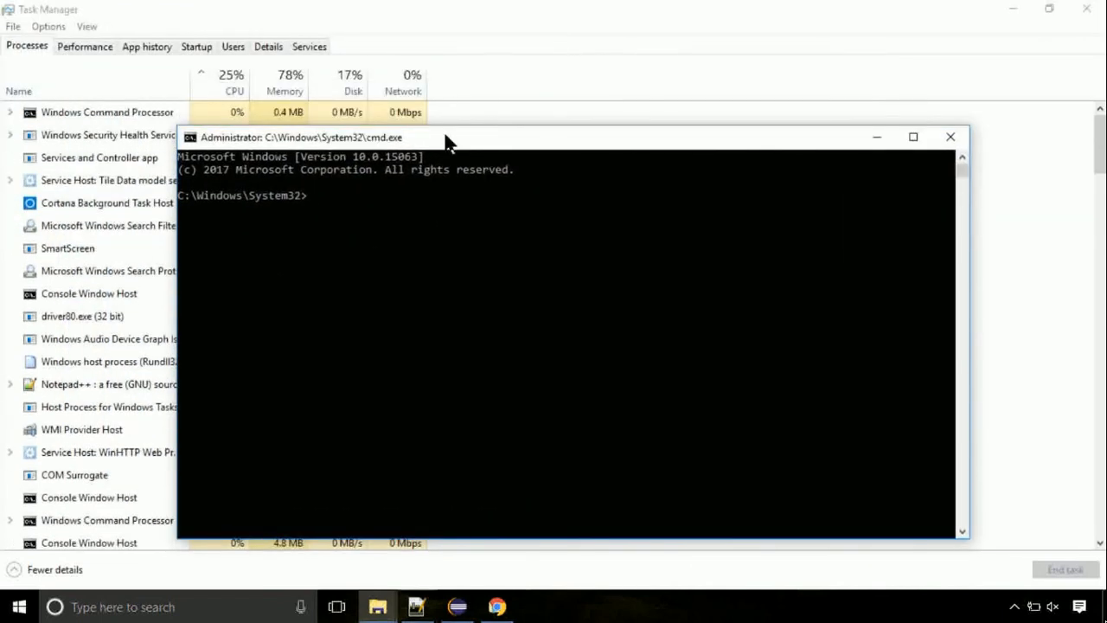
type("gpupdate")
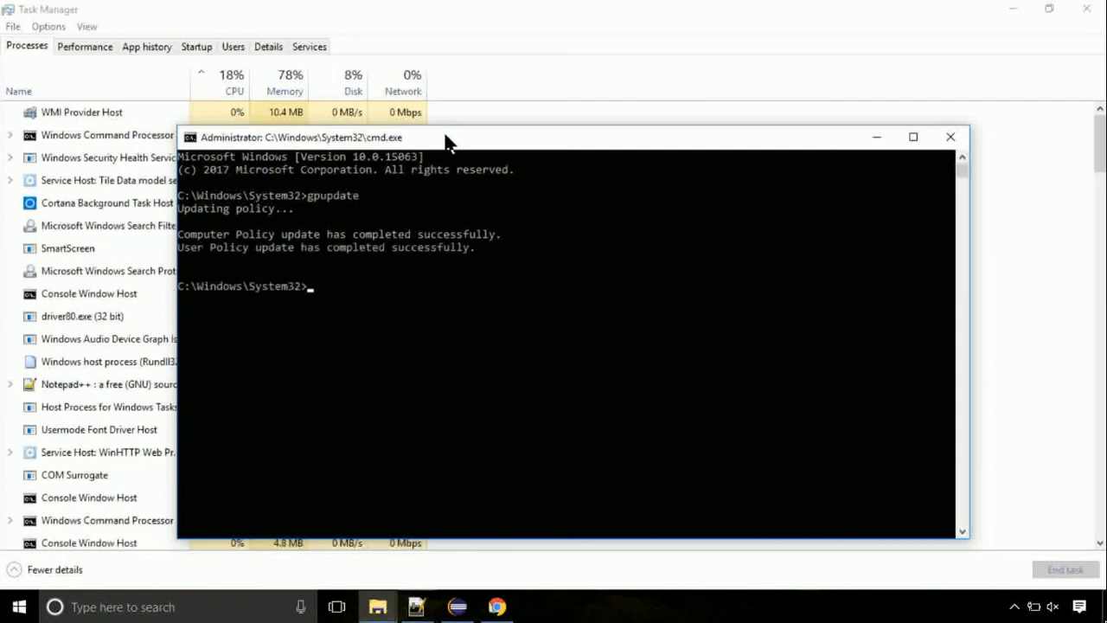
type("chk")
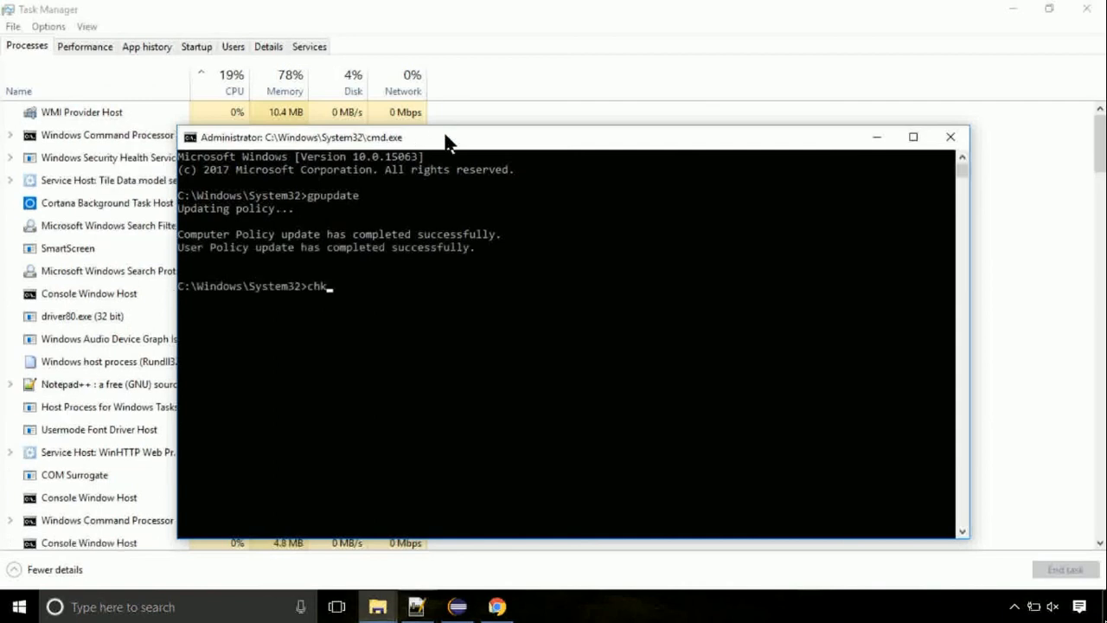
type("dsk c:")
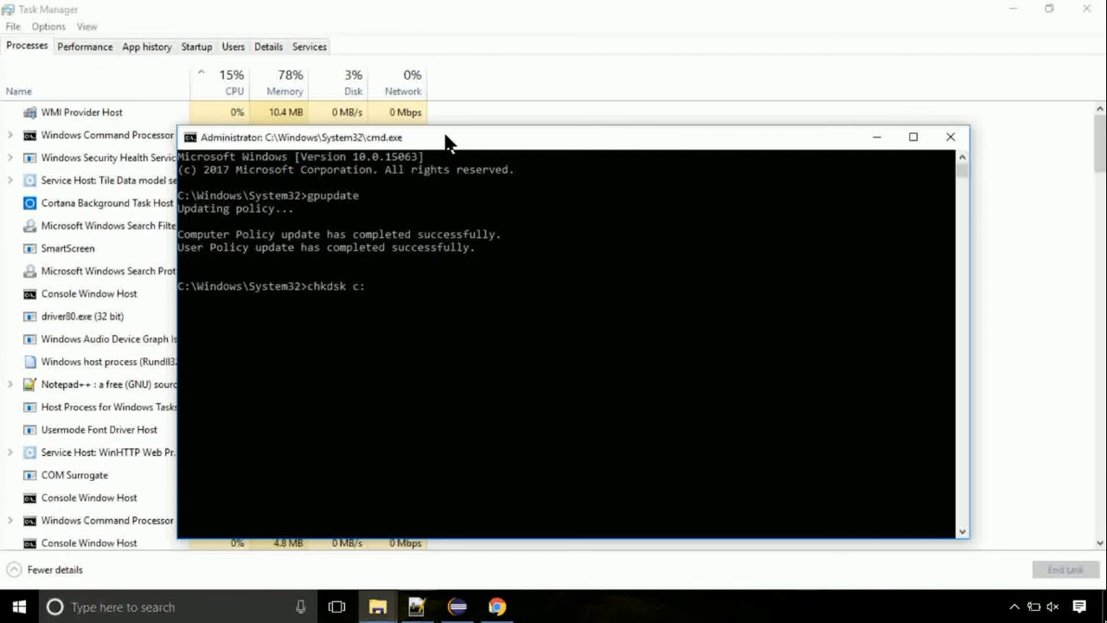